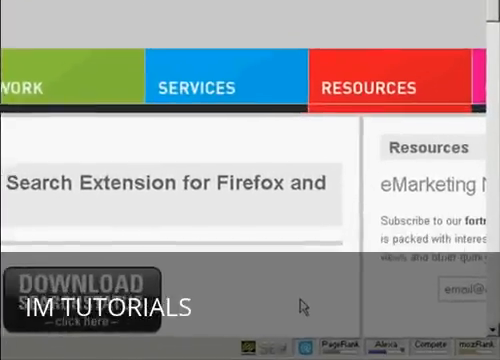
scroll(down, 3)
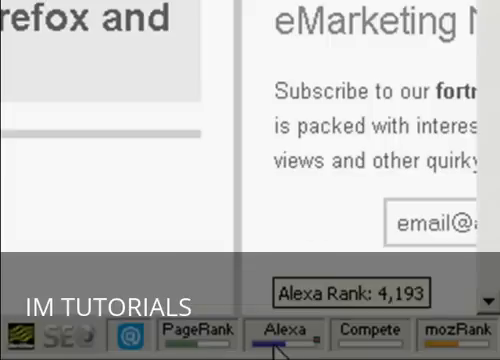
mouse_move(188, 188)
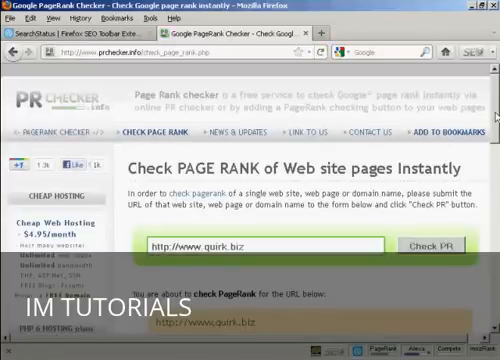
scroll(down, 3)
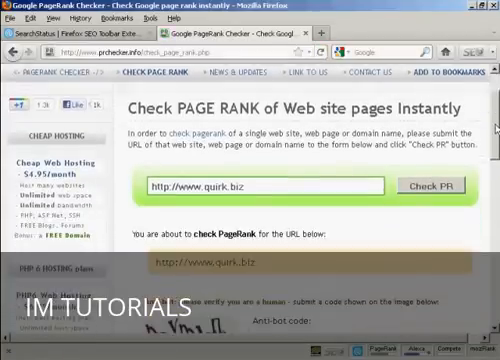
scroll(down, 3)
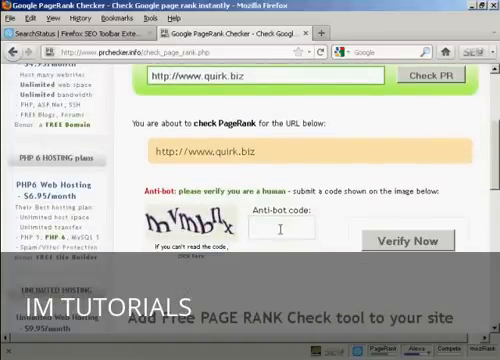
text(mvmbnx)
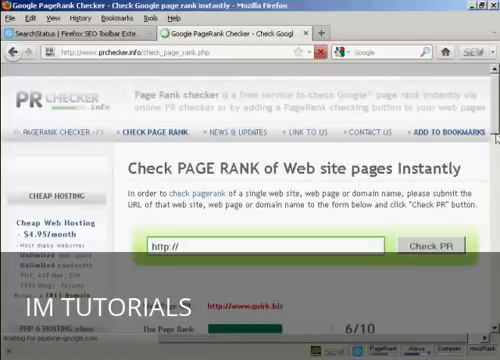
scroll(down, 3)
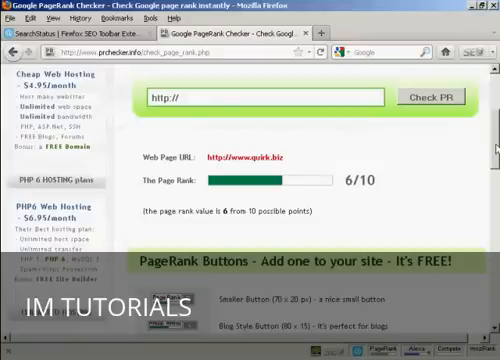